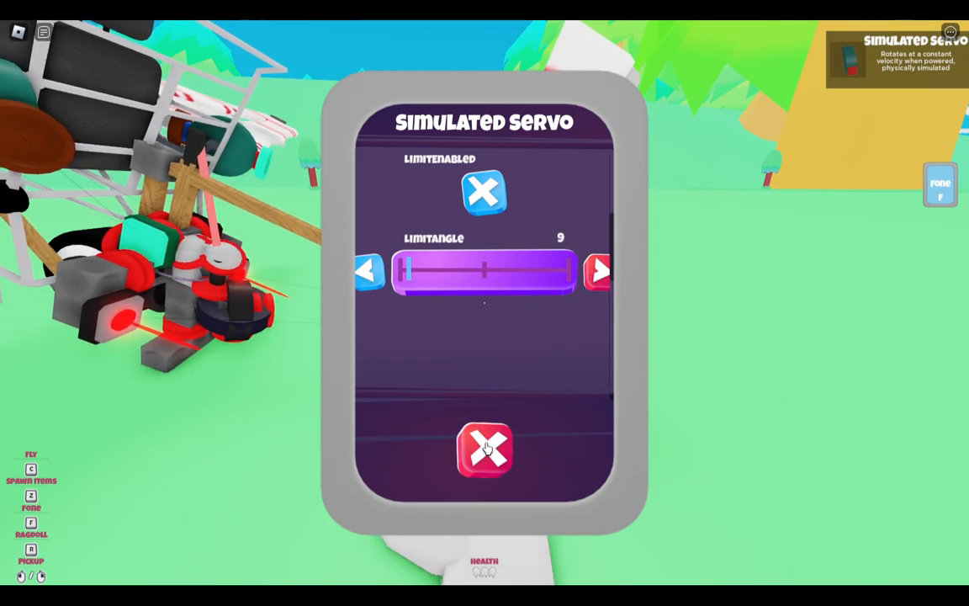
- Close the first servo's settings and drag another servo's LimitAngle slider down to about 2.4
left_click(484, 450)
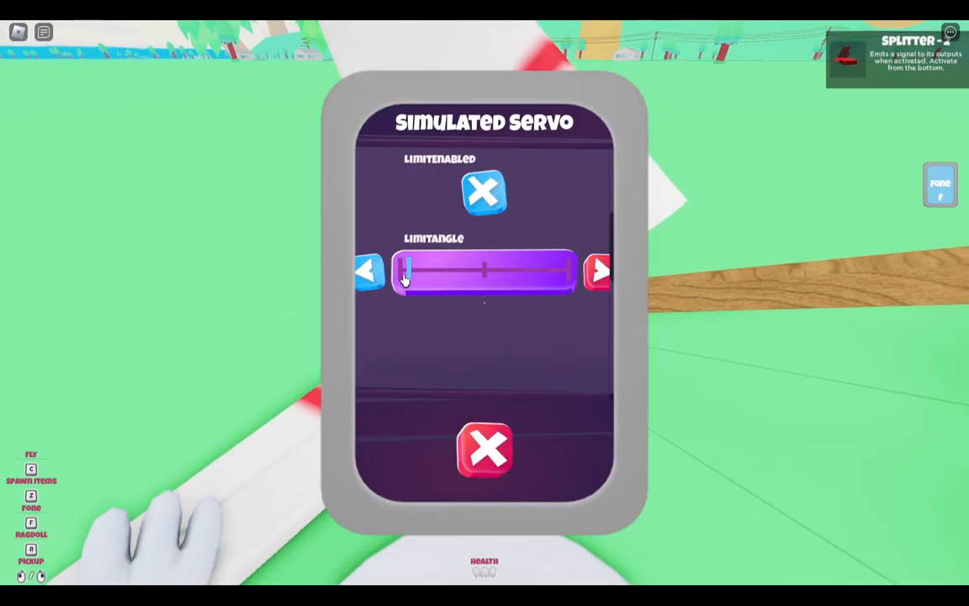
left_click(483, 449)
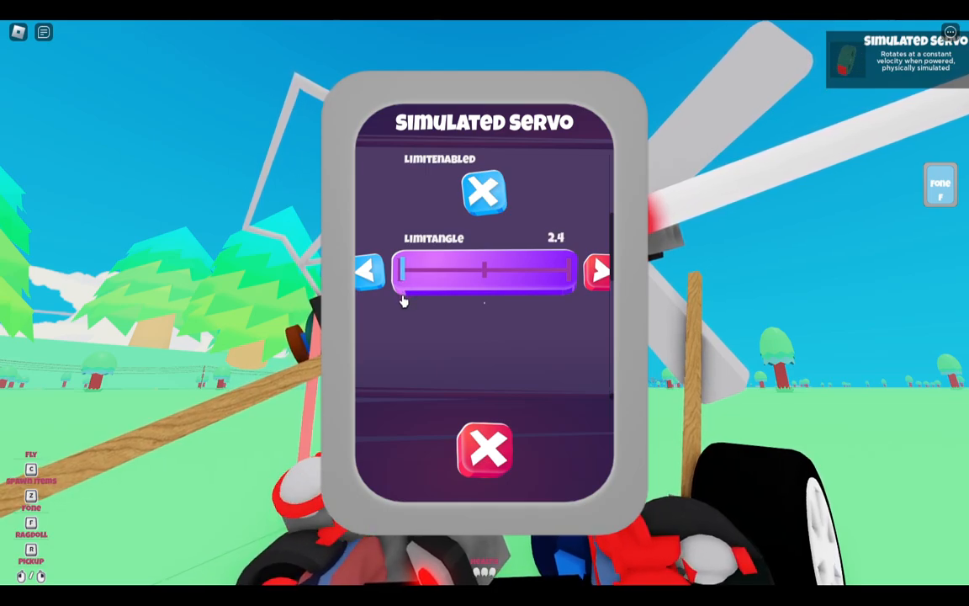
- Raise the servo's LimitAngle to 3 and close the Simulated Servo panel
left_click(484, 448)
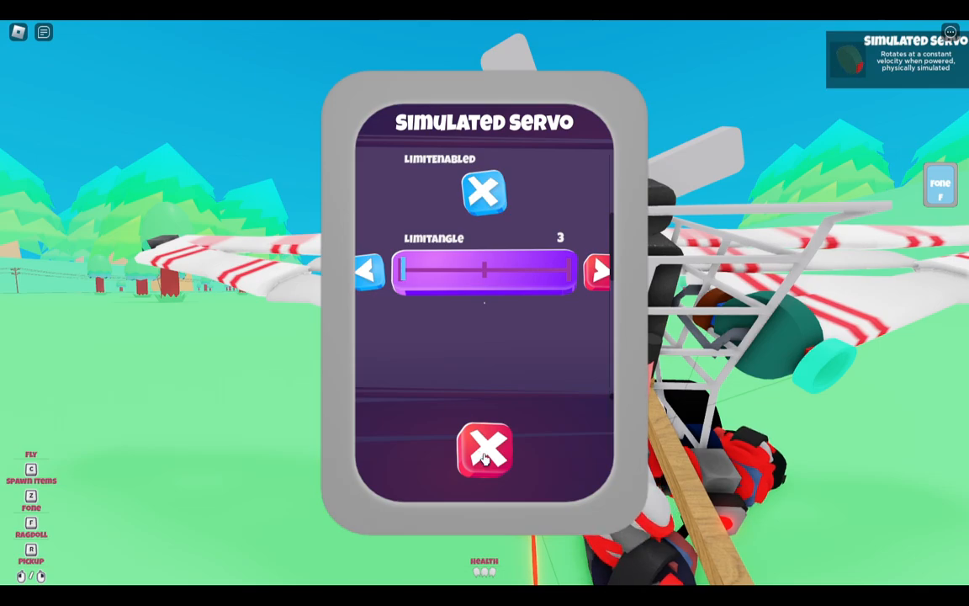
left_click(483, 450)
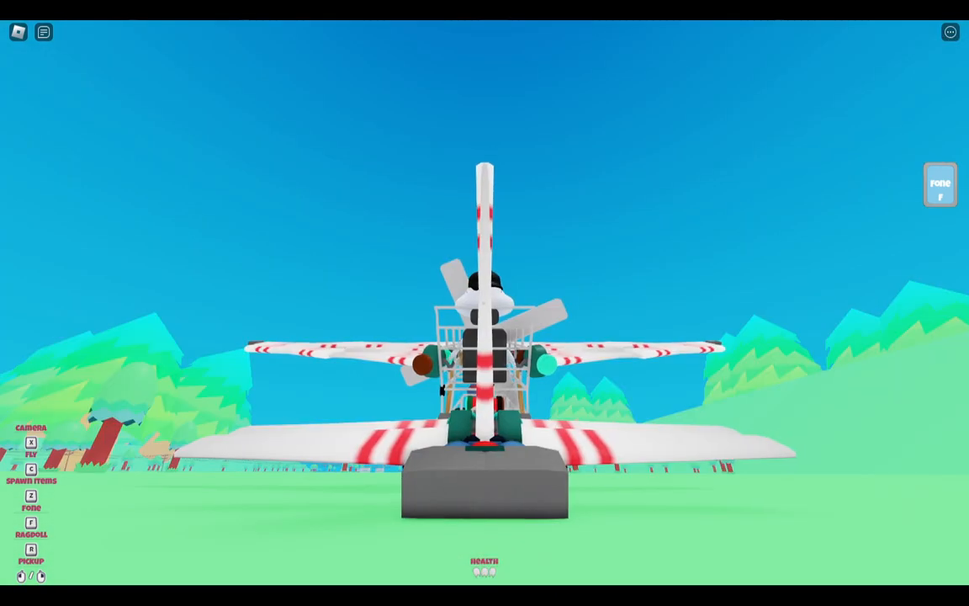